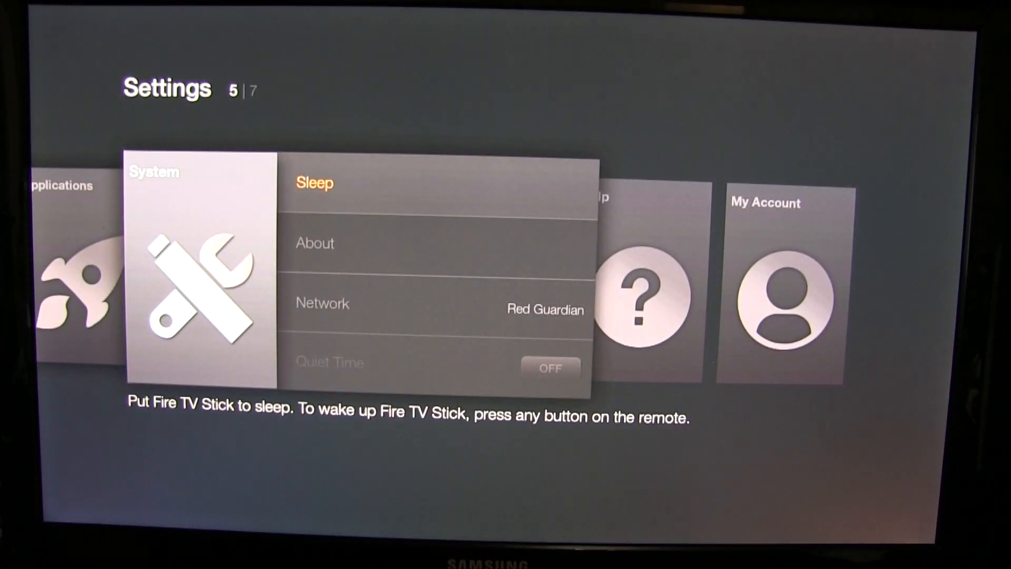
# Step: Scroll the Fire TV System menu and select Developer Options for ADB access
pyautogui.scroll(-3)
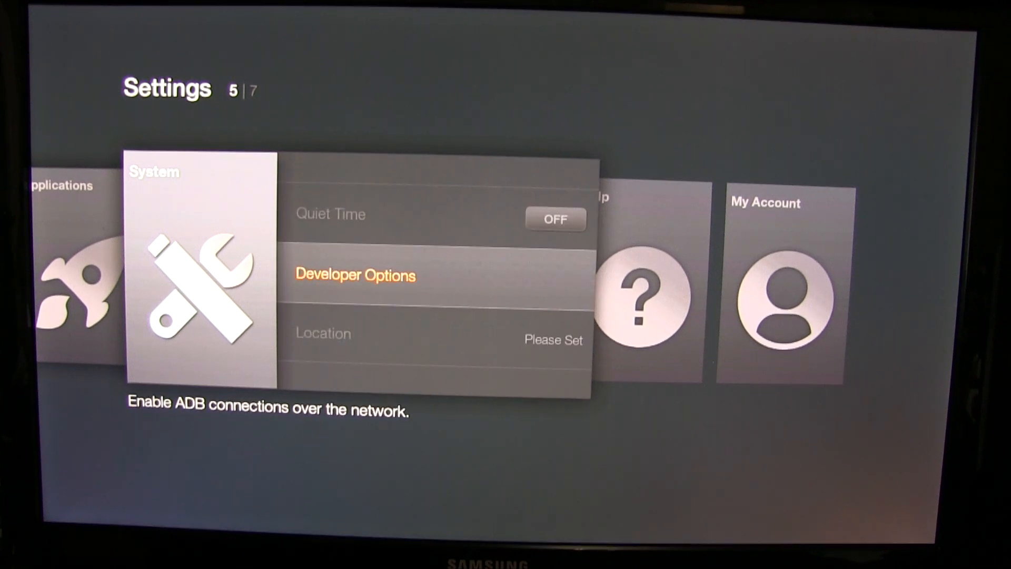
pyautogui.click(355, 275)
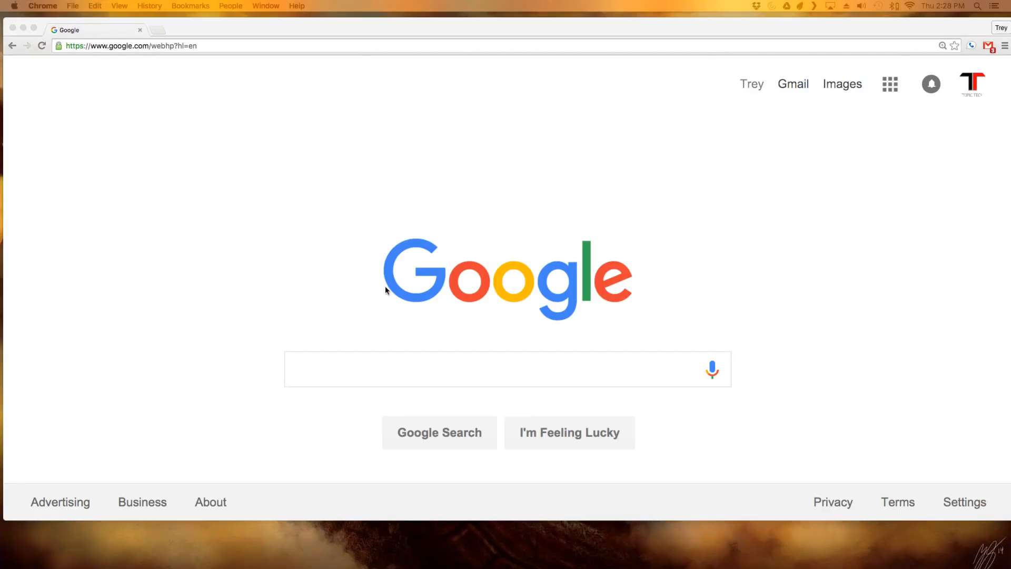
# Step: Search Google for 'kodi' and download the Kodi 15.2 Android ARM APK from kodi.tv
pyautogui.click(506, 368)
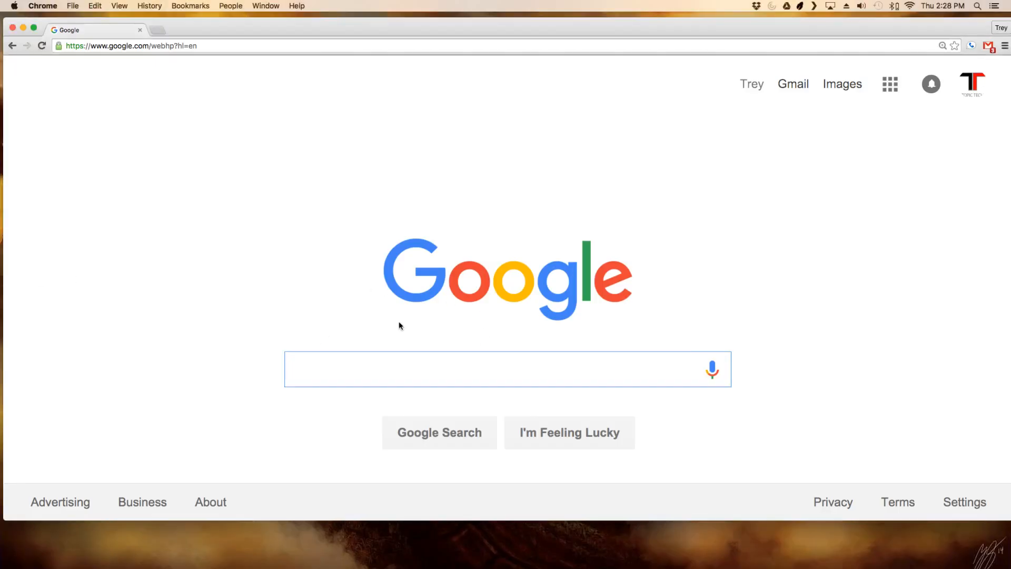
pyautogui.write('kodi')
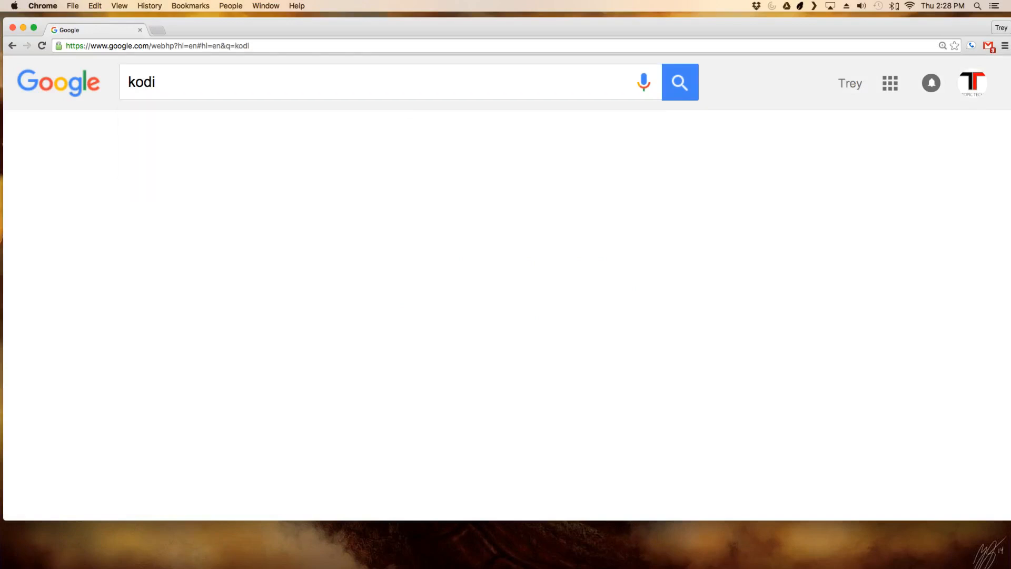
pyautogui.click(678, 82)
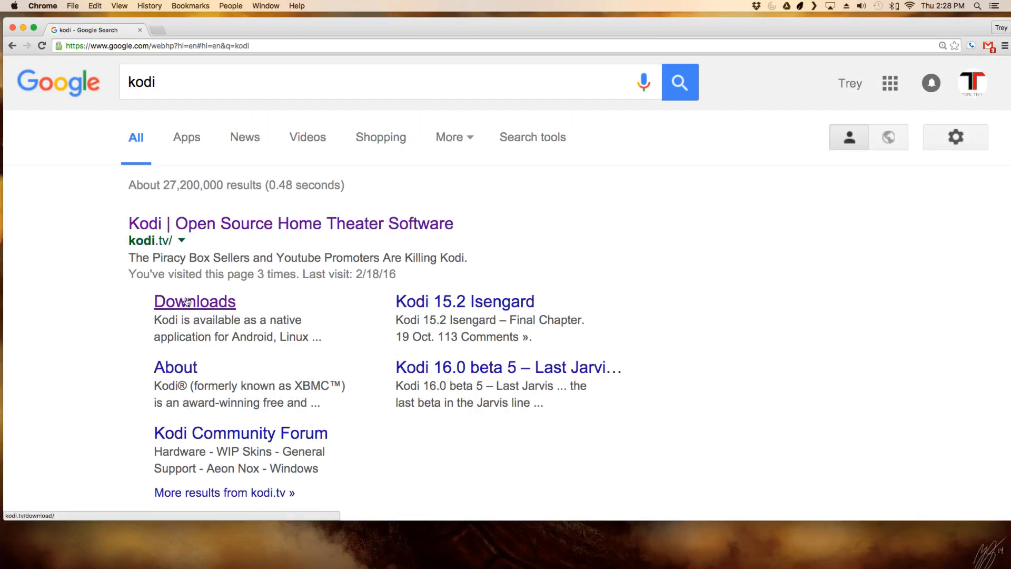
pyautogui.click(195, 302)
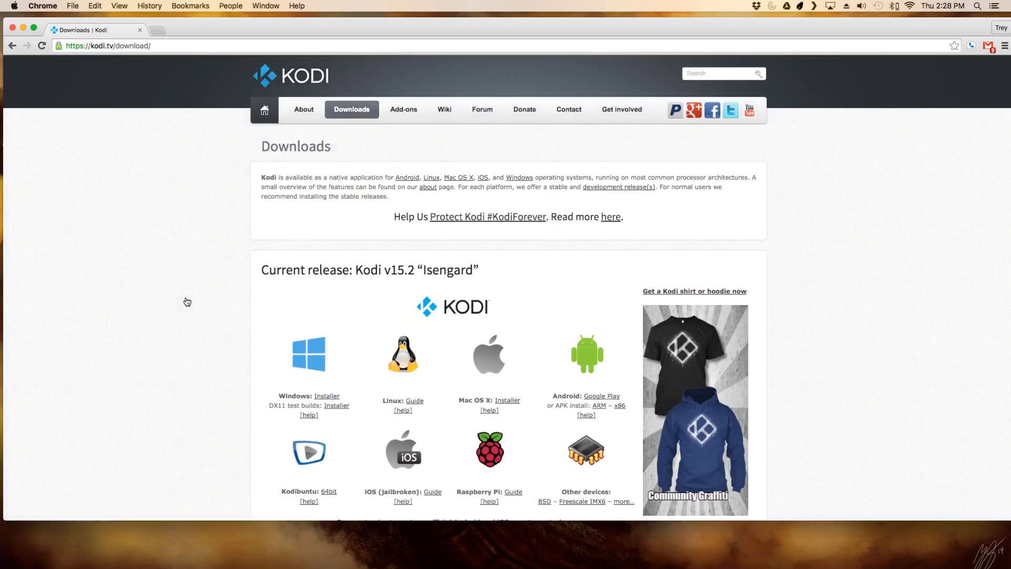
pyautogui.moveTo(531, 379)
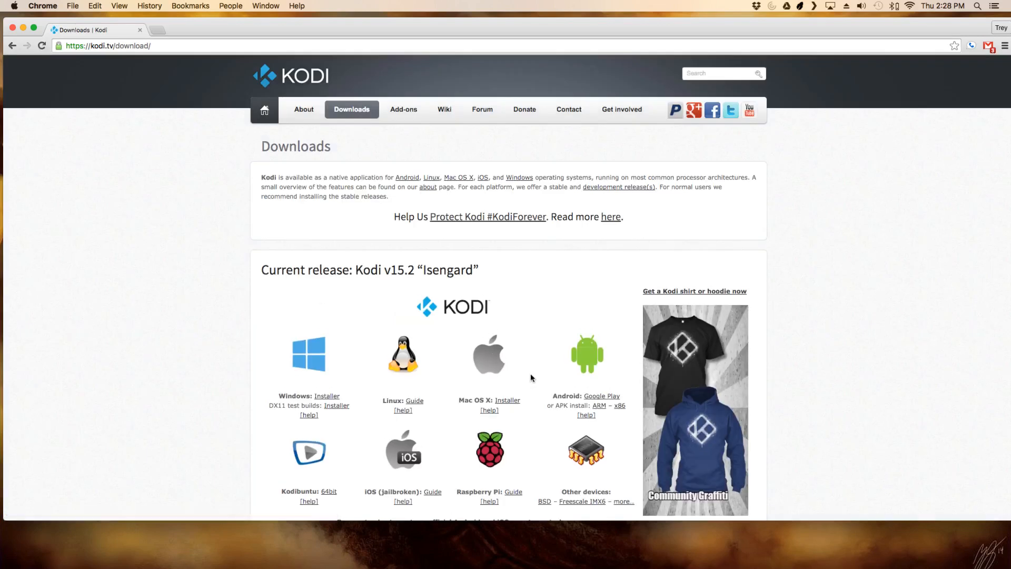
pyautogui.moveTo(600, 405)
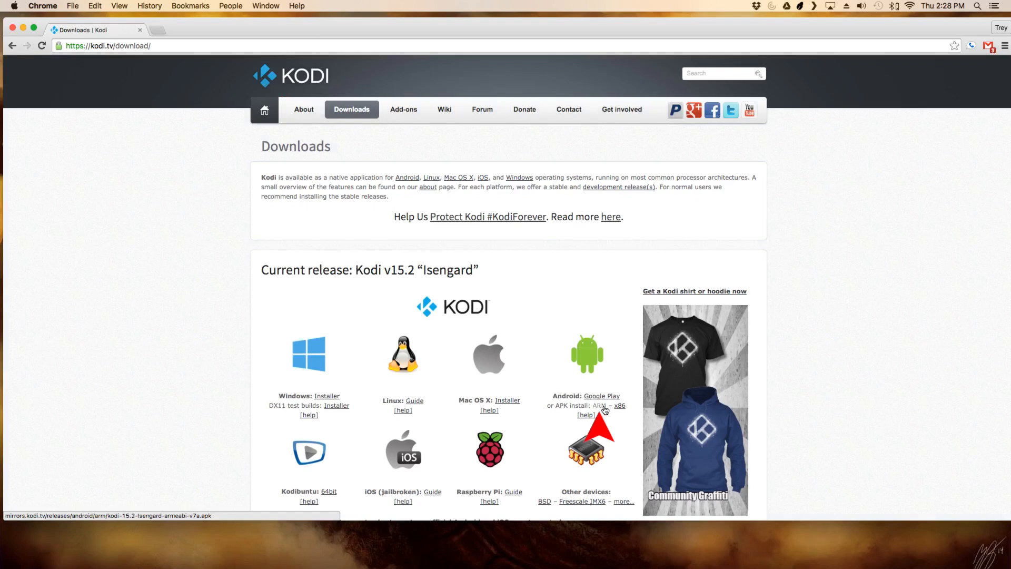
pyautogui.click(601, 405)
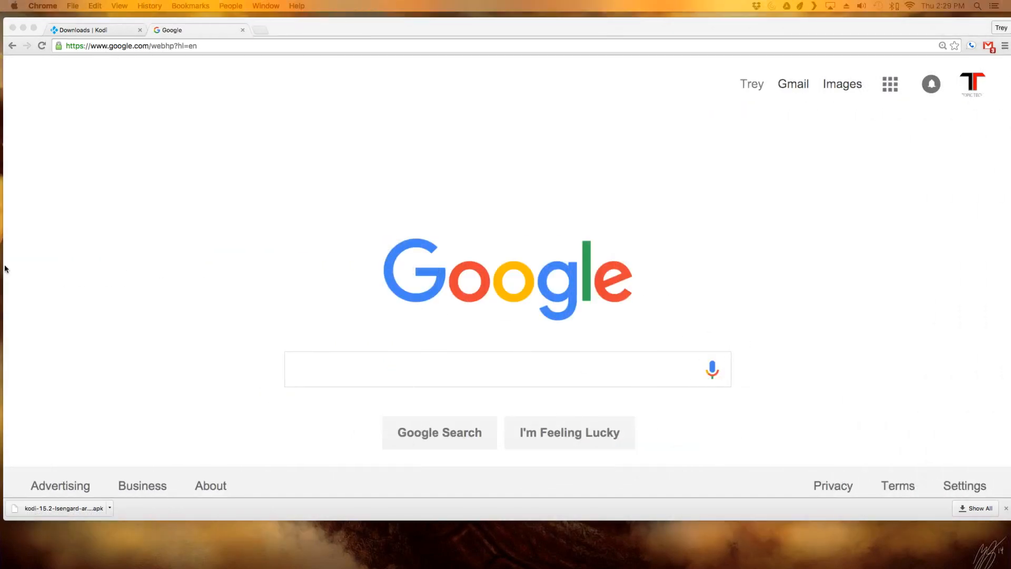
# Step: Search Google for 'jocala' and open the adbFire 1.17 OS X 64bit download link
pyautogui.click(507, 369)
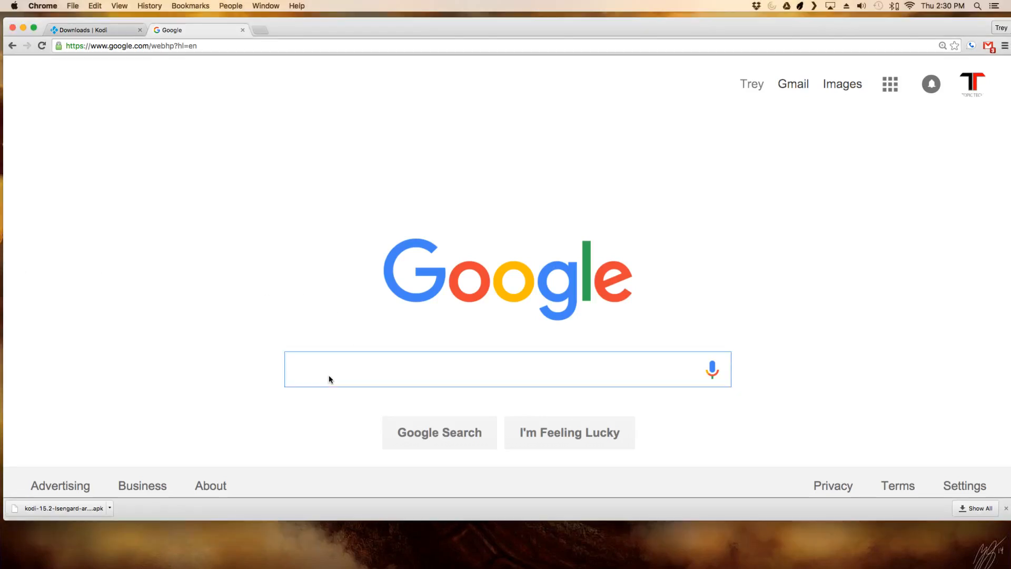
pyautogui.write('jocala')
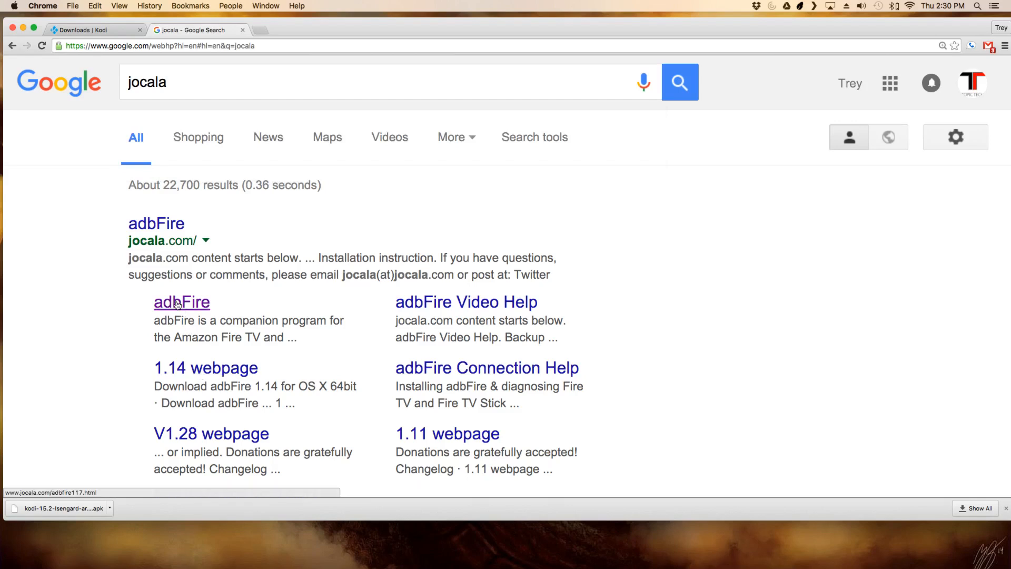
pyautogui.click(181, 301)
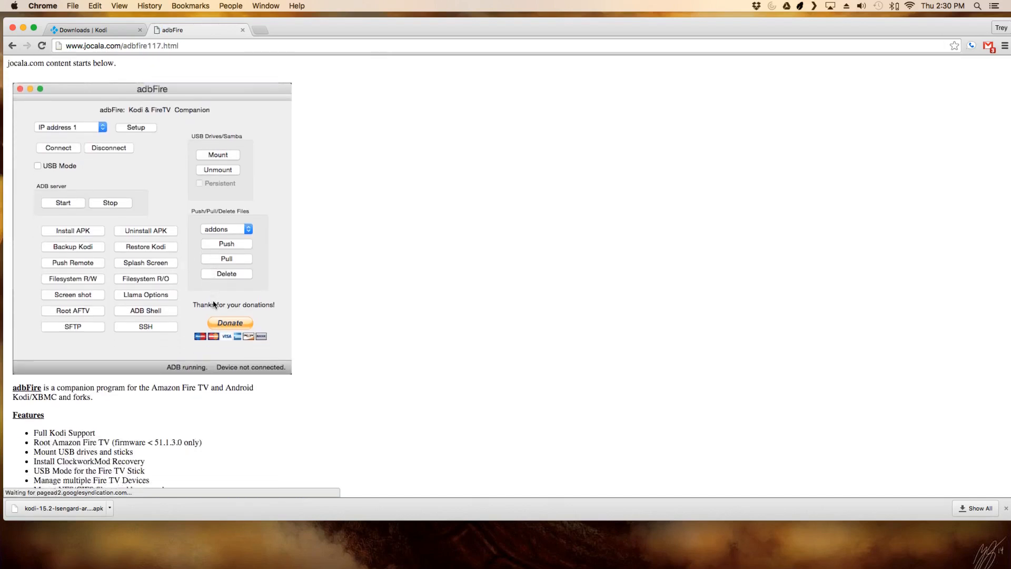
pyautogui.scroll(-3)
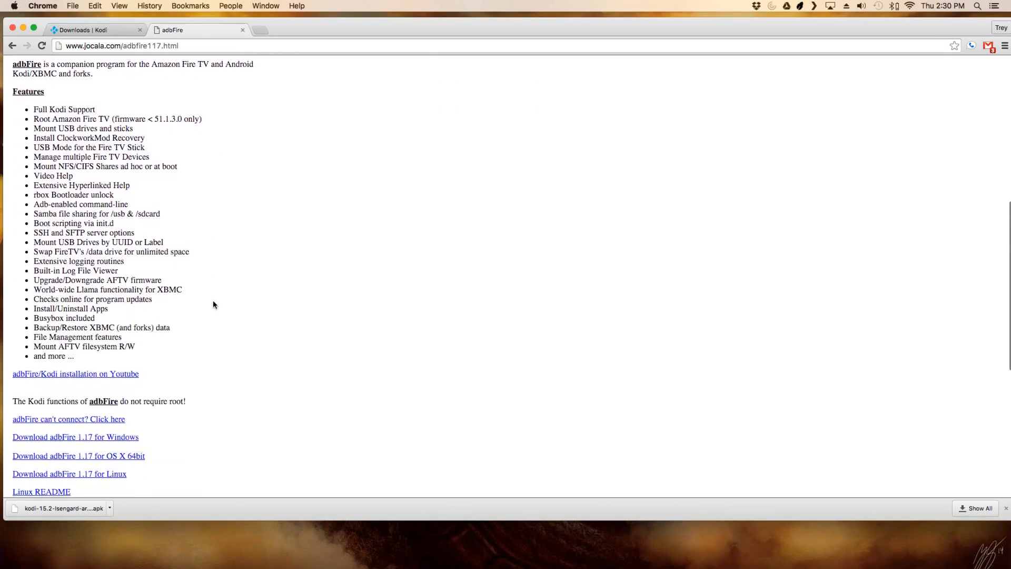
pyautogui.scroll(-3)
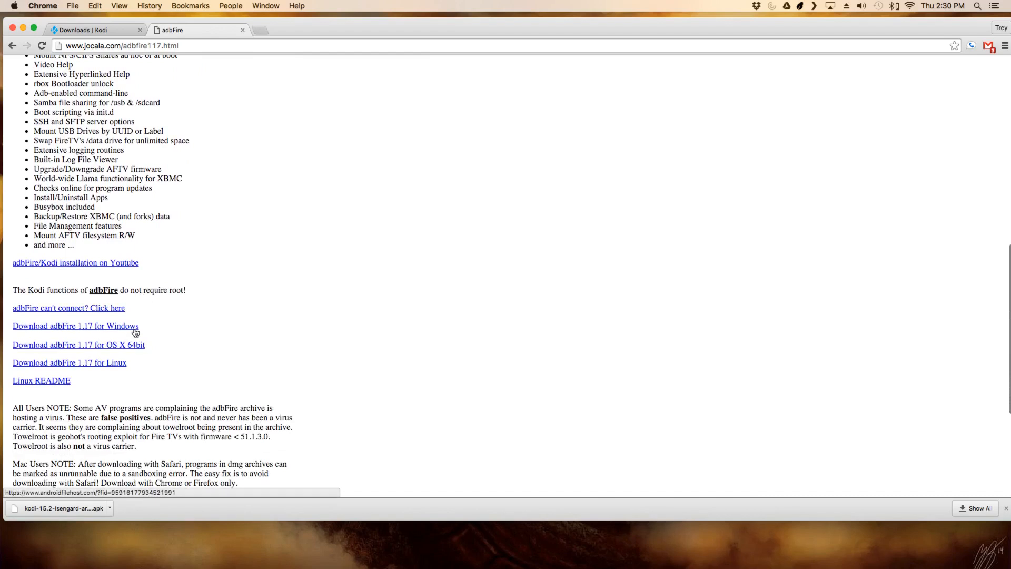
pyautogui.moveTo(136, 330)
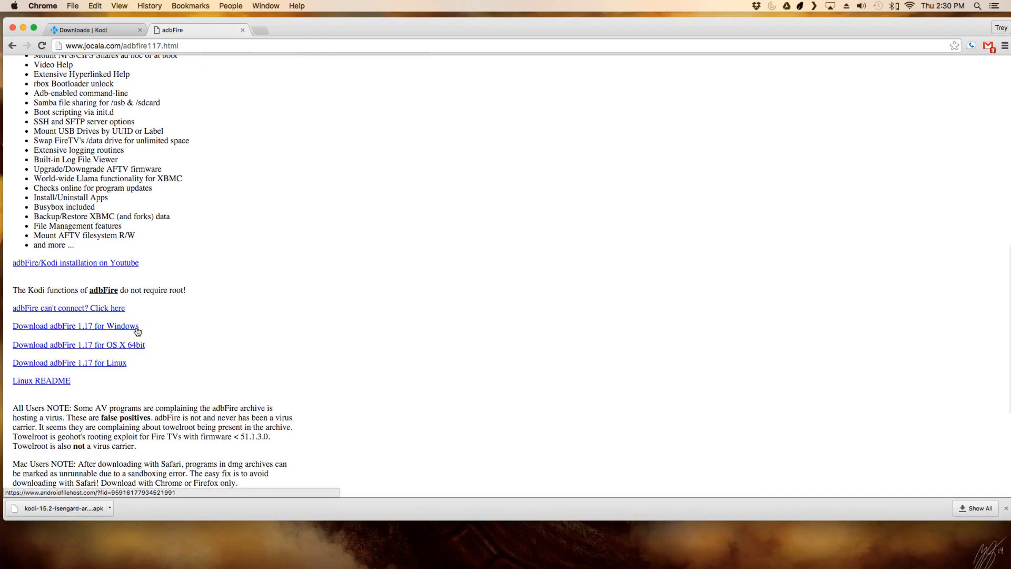
pyautogui.moveTo(114, 371)
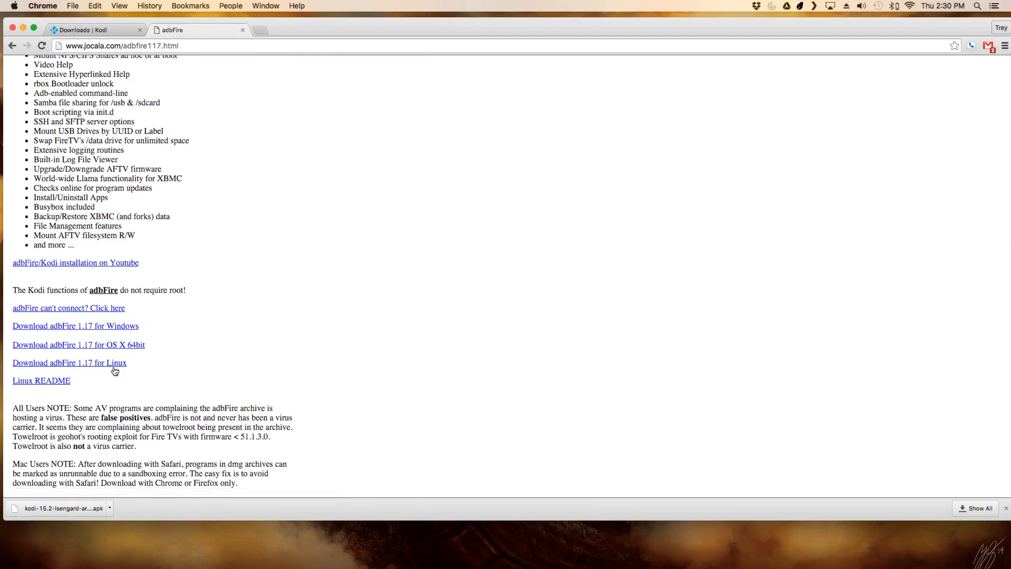
pyautogui.click(78, 345)
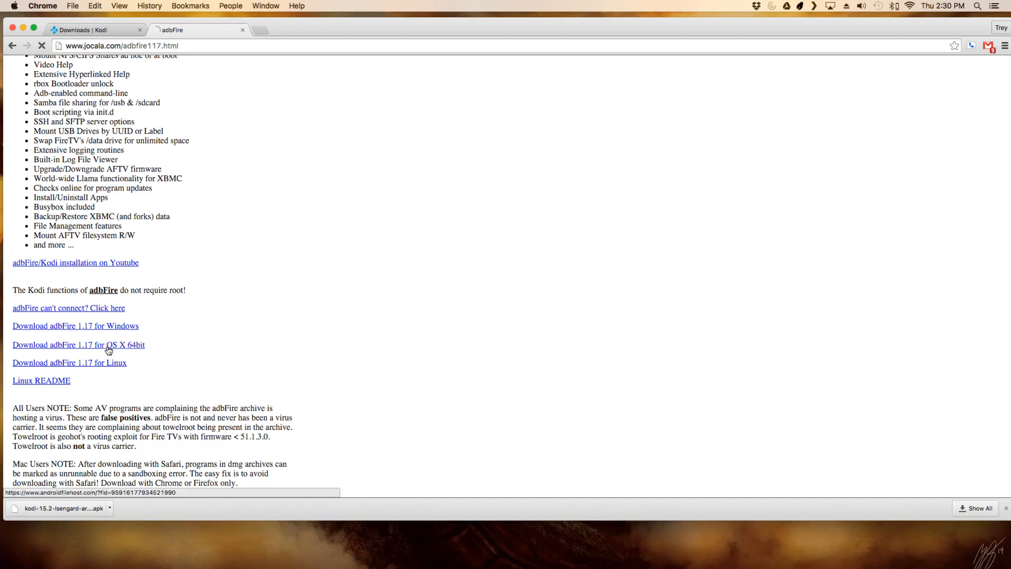
pyautogui.click(78, 344)
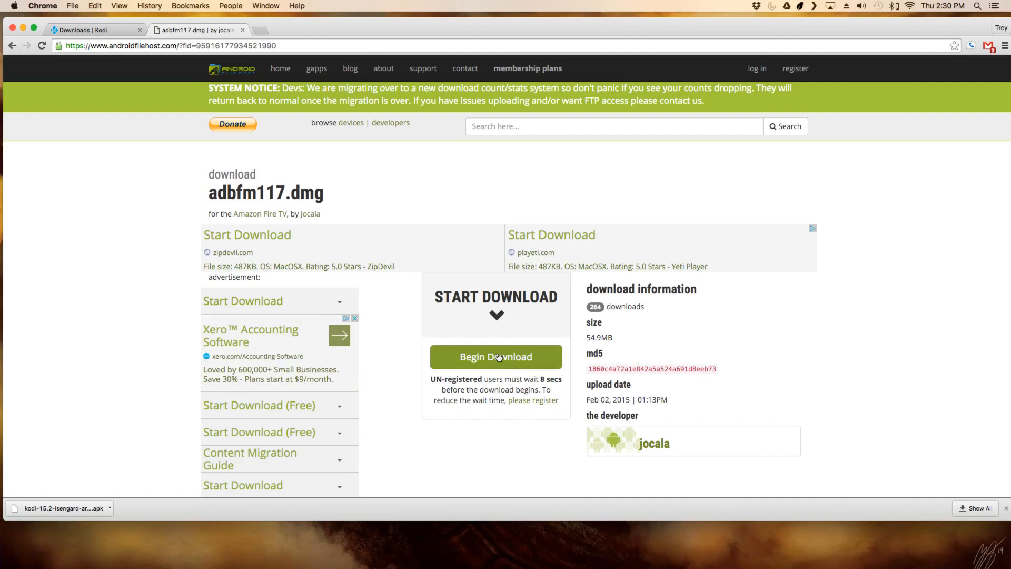
# Step: Download the adbFire disk image and launch adbFire from it
pyautogui.click(496, 356)
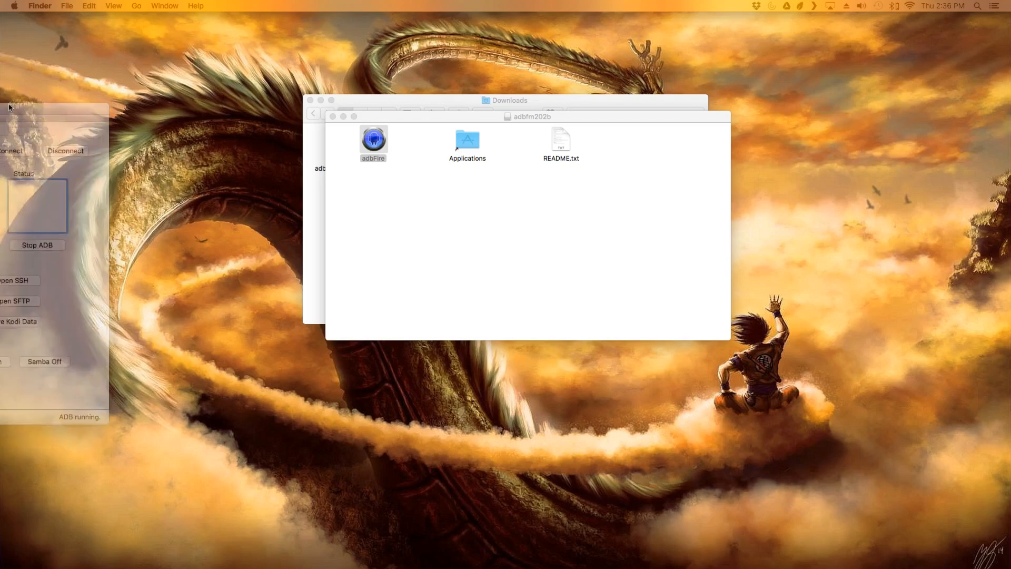
pyautogui.doubleClick(372, 140)
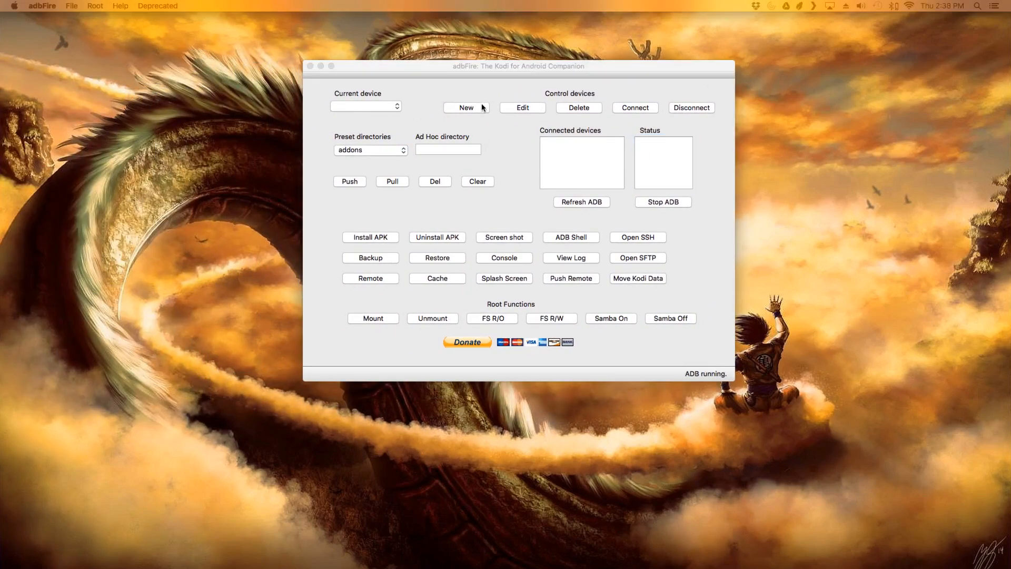
# Step: Save device record 'Fire Stick 1' at 192.168.1.86 and connect to it over ADB
pyautogui.click(465, 107)
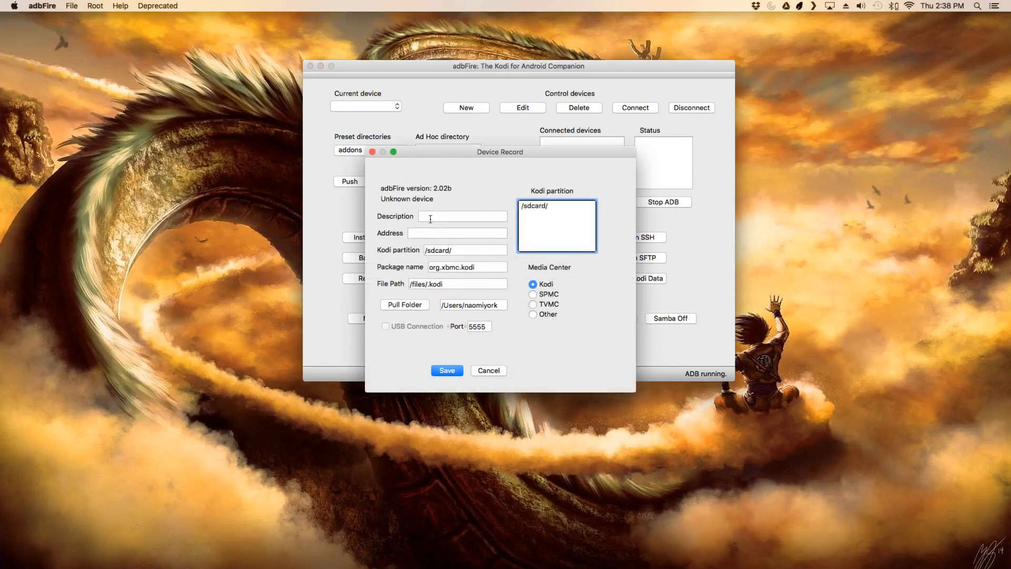
pyautogui.write('Fire')
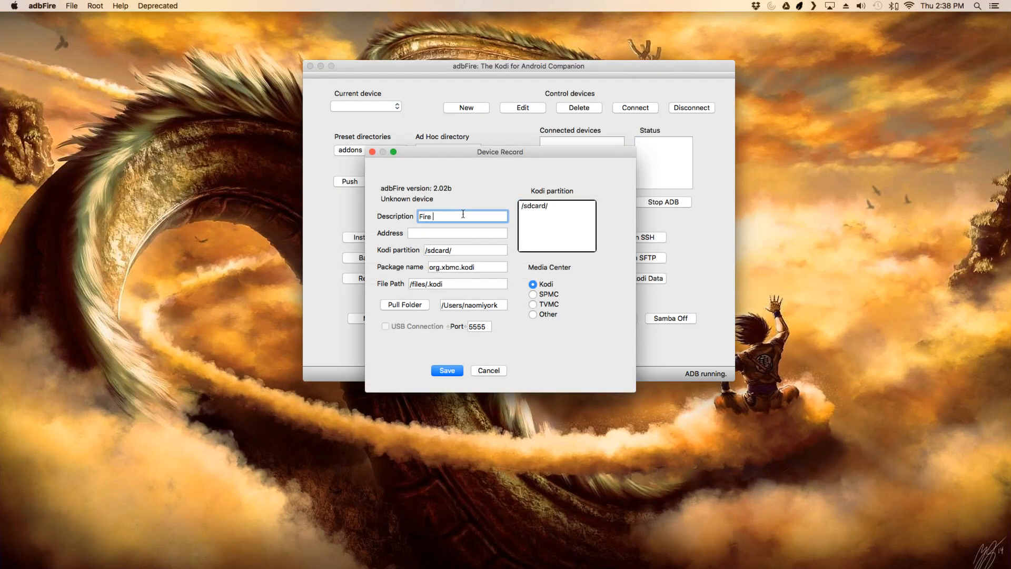
pyautogui.write('Stick 1')
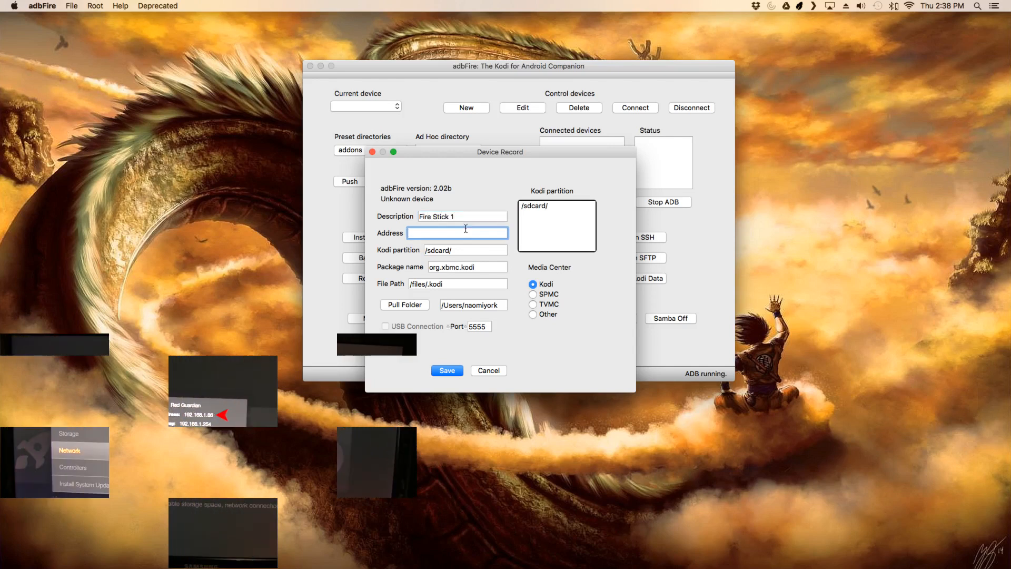
pyautogui.write('192')
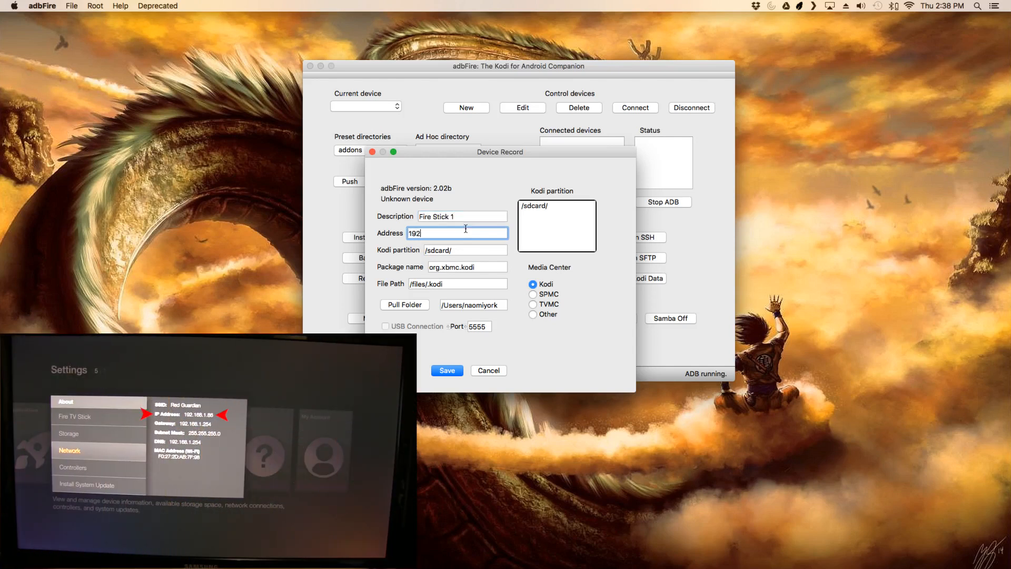
pyautogui.write('.168.1.86')
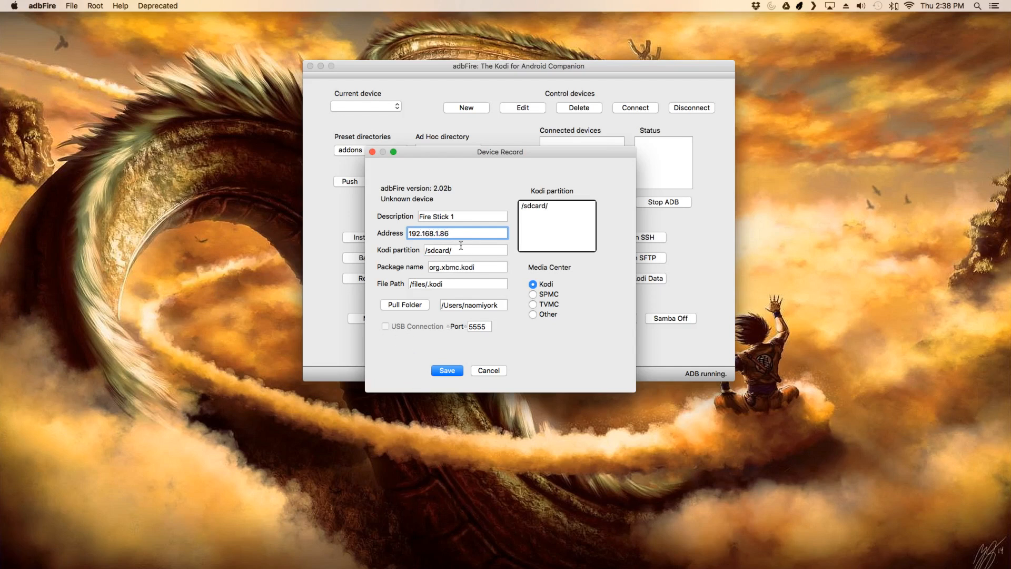
pyautogui.moveTo(457, 301)
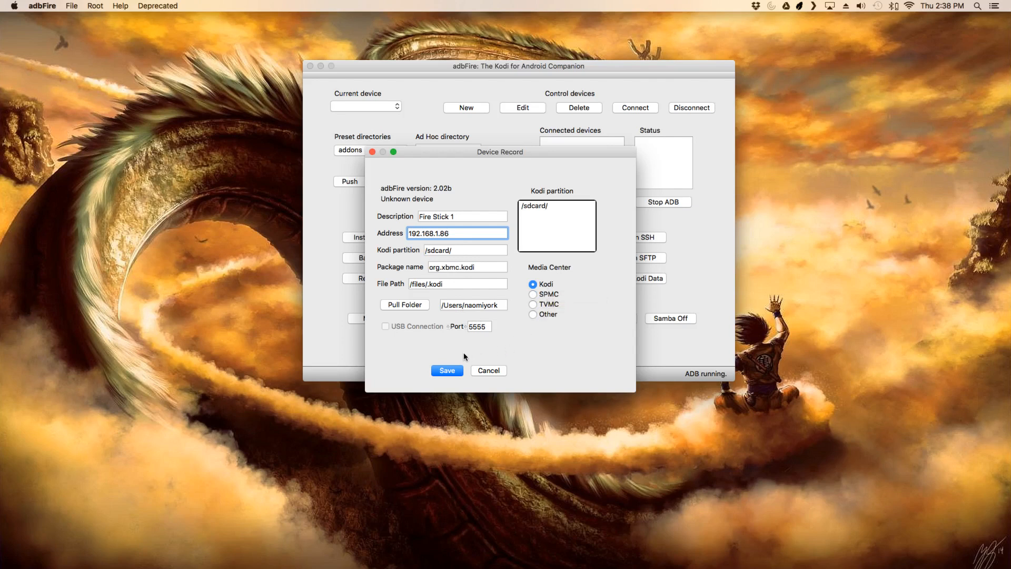
pyautogui.moveTo(446, 370)
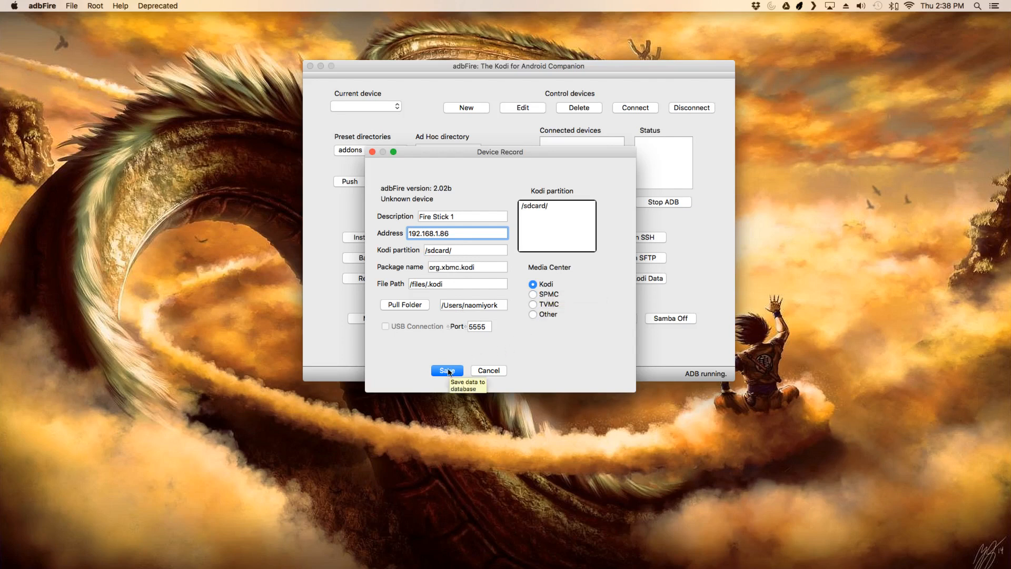
pyautogui.click(446, 370)
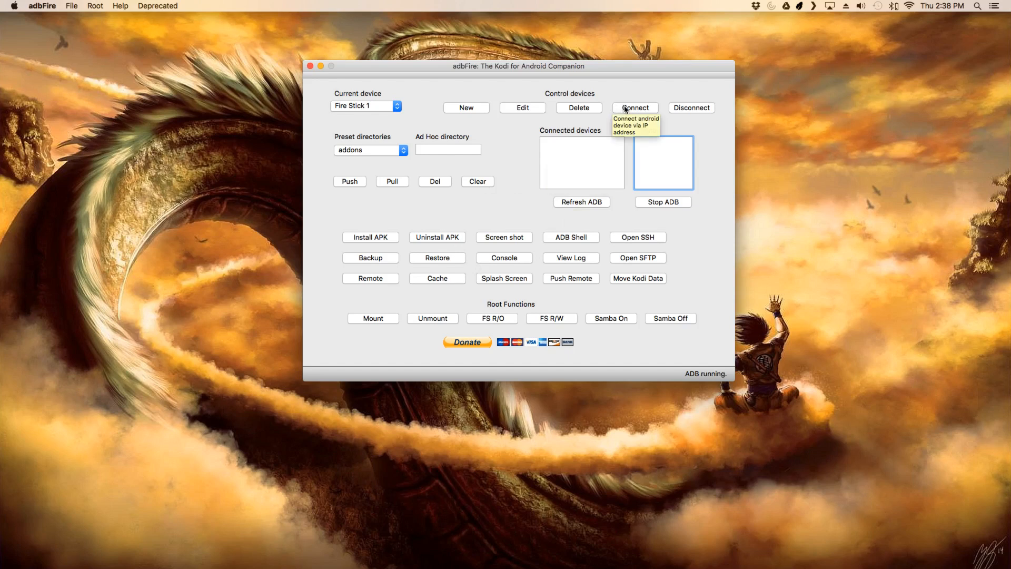
pyautogui.moveTo(627, 113)
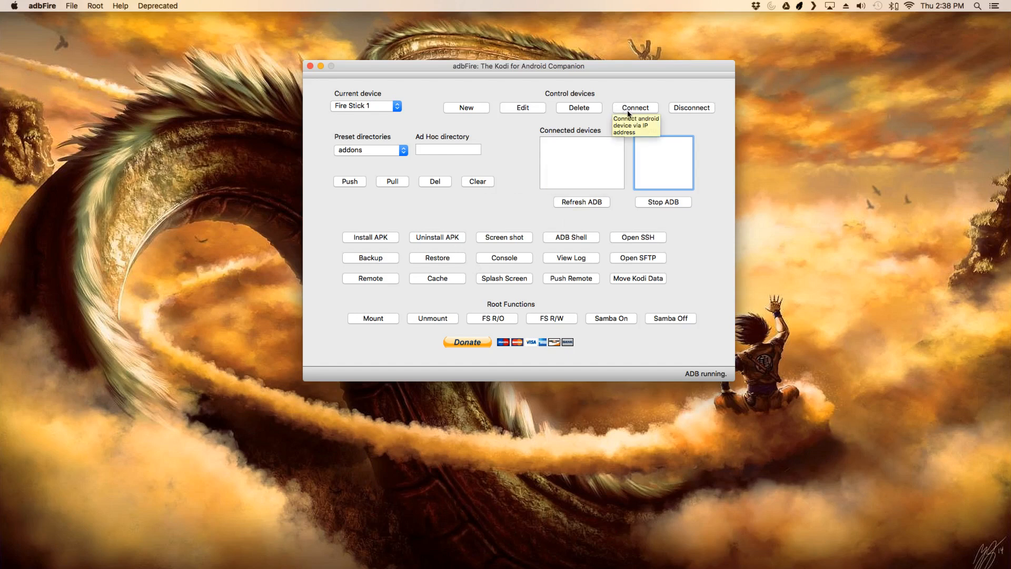
pyautogui.click(634, 106)
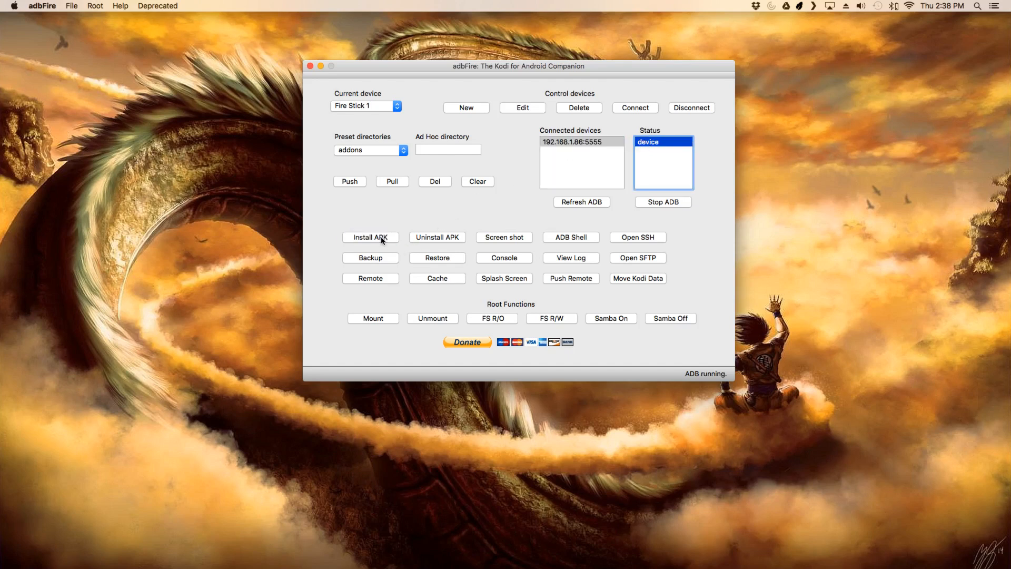
# Step: Install the Kodi armeabi-v7a APK from the Downloads folder onto the Fire Stick
pyautogui.click(370, 237)
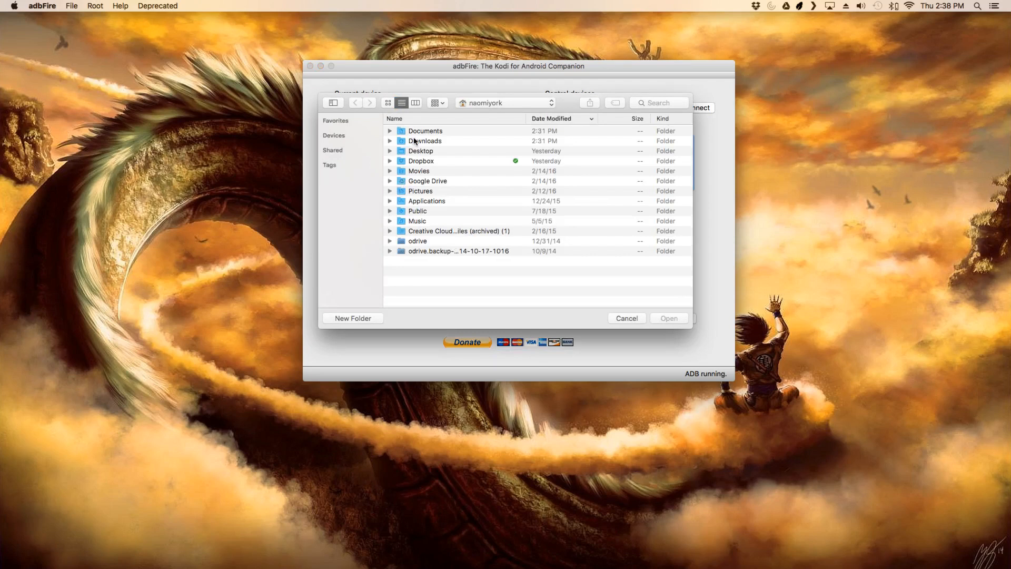
pyautogui.doubleClick(425, 141)
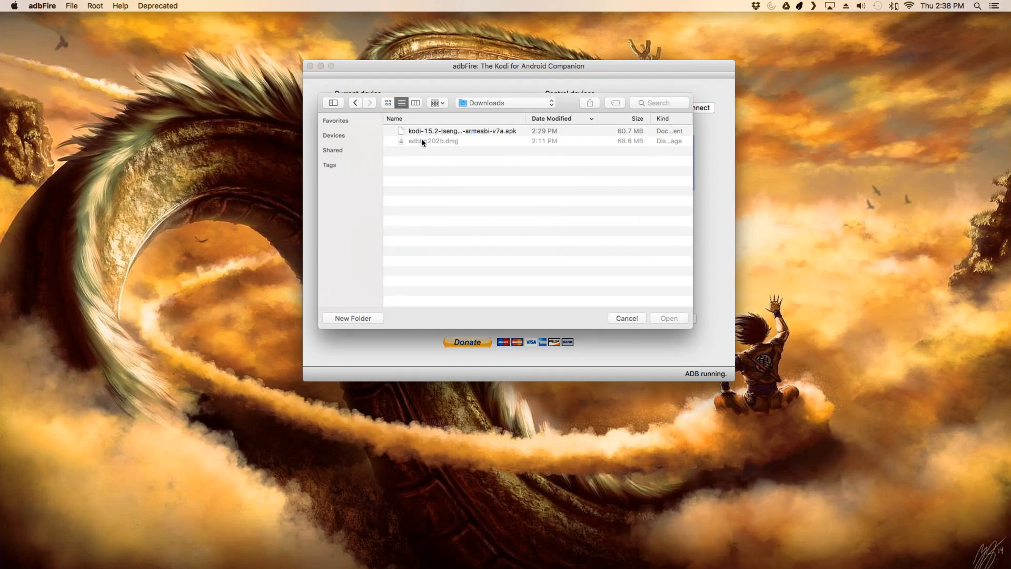
pyautogui.click(462, 130)
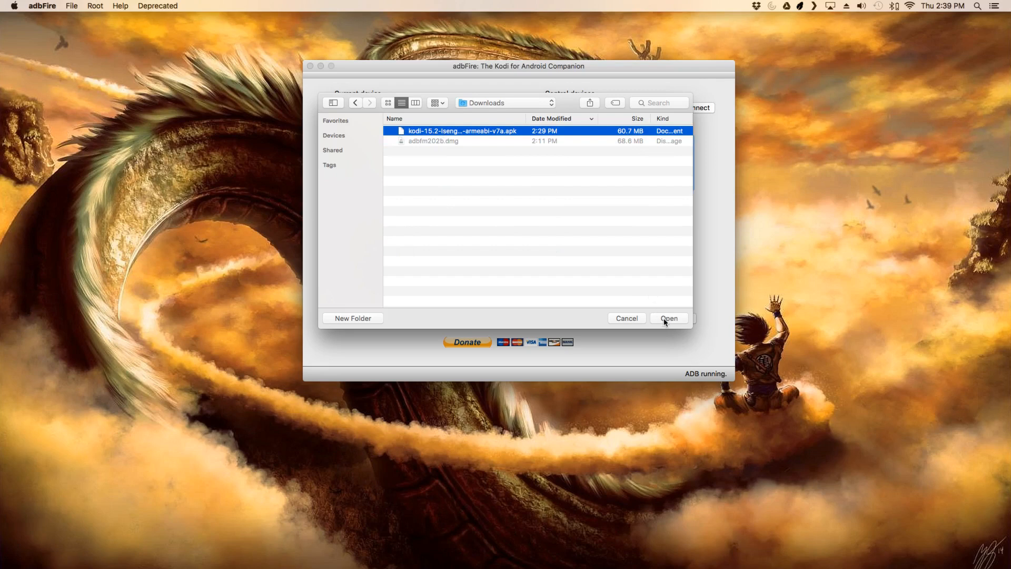
pyautogui.click(669, 318)
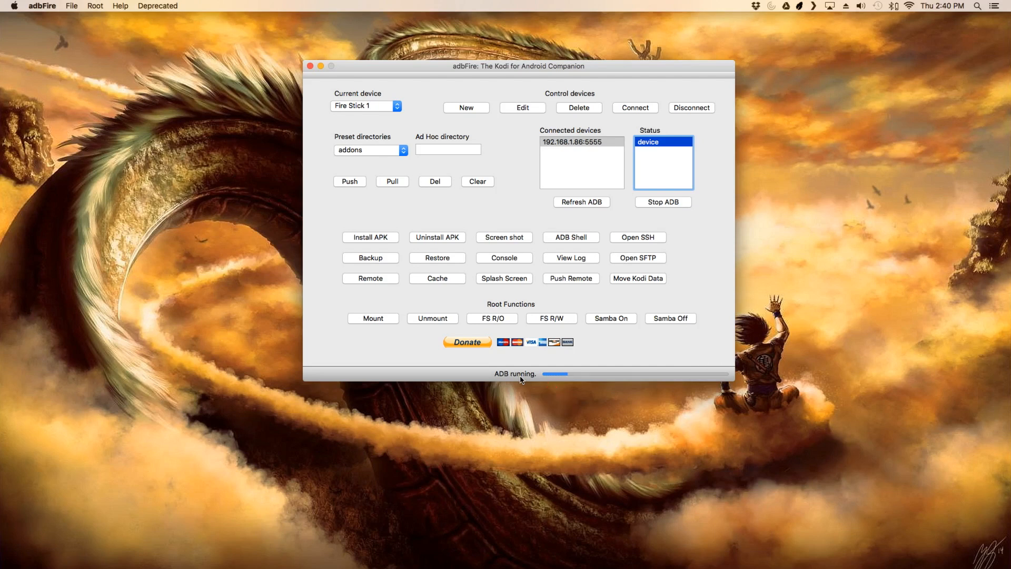
pyautogui.moveTo(328, 338)
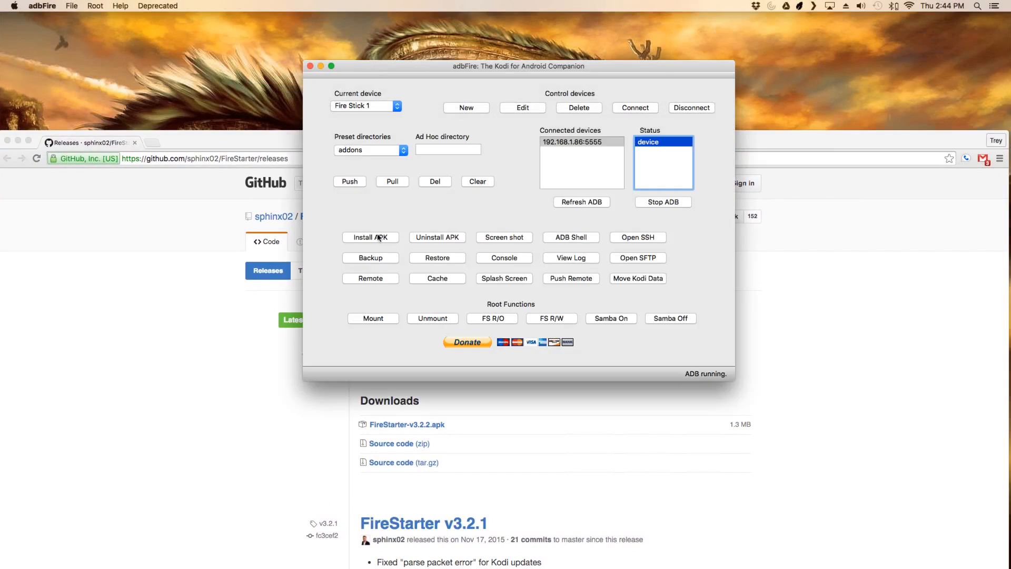
# Step: Choose FireStarter-v3.2.2.apk from Downloads for installation
pyautogui.click(370, 237)
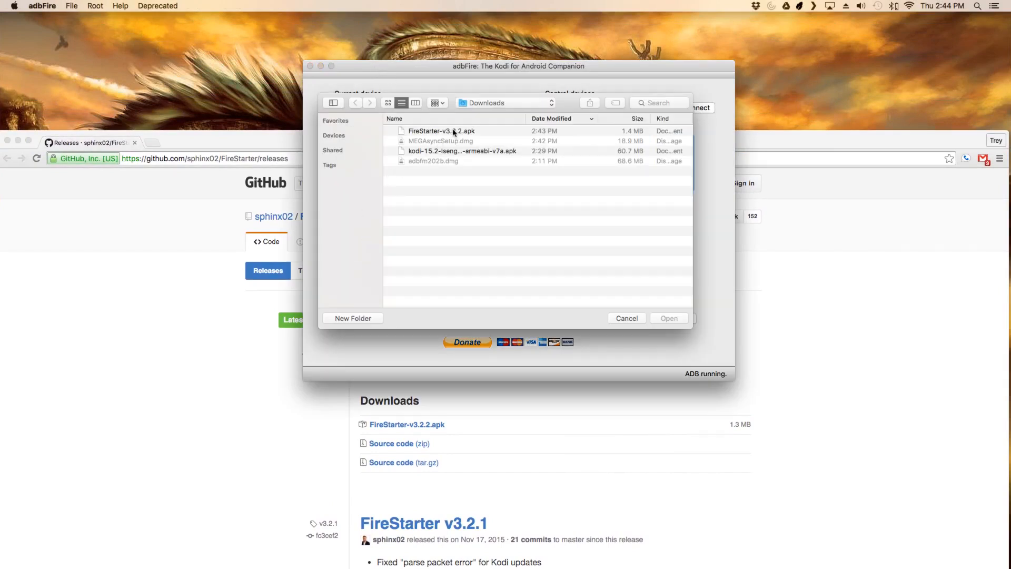
pyautogui.click(449, 130)
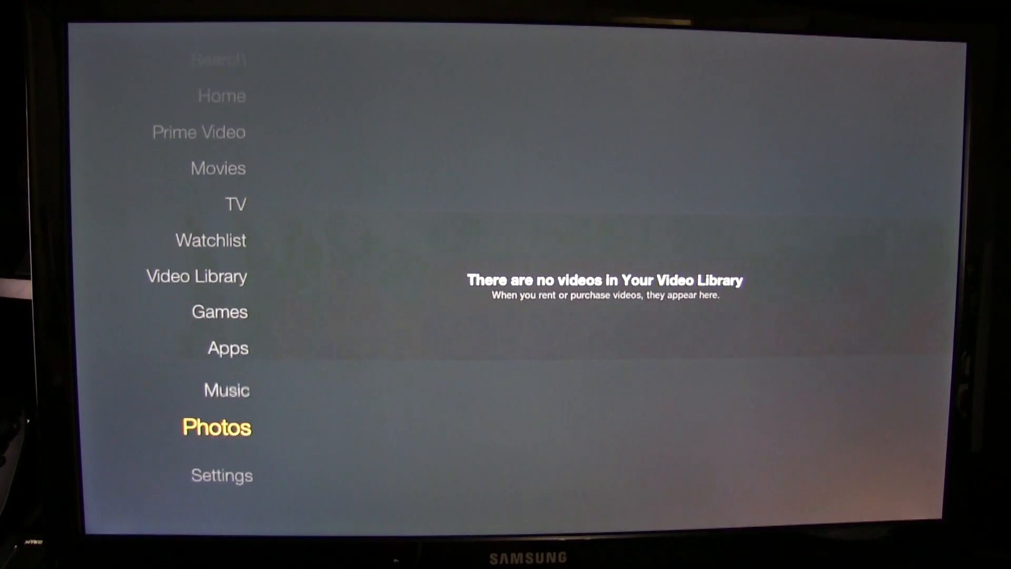
# Step: Launch FireStarter from Settings > Applications > Manage Installed Applications
pyautogui.click(221, 475)
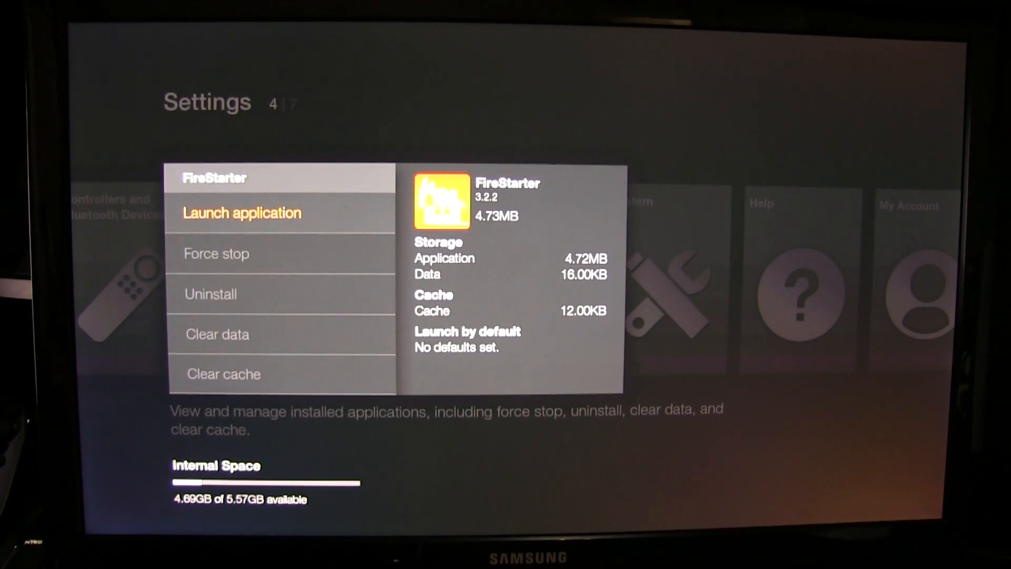
pyautogui.click(241, 213)
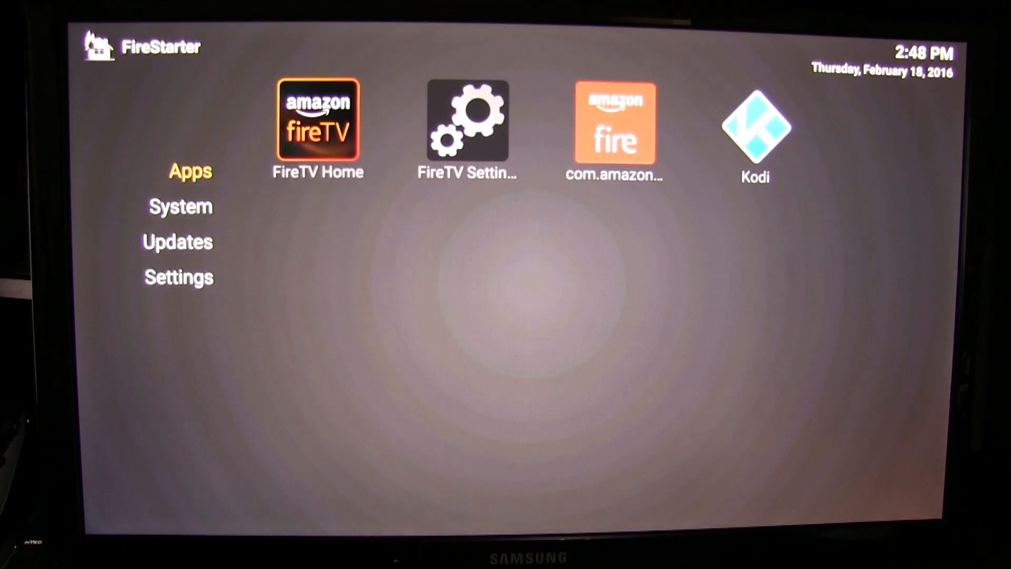
# Step: Check updates for FireStarter v3.2.2 and Kodi v15.2, view System, then reopen Settings
pyautogui.click(178, 277)
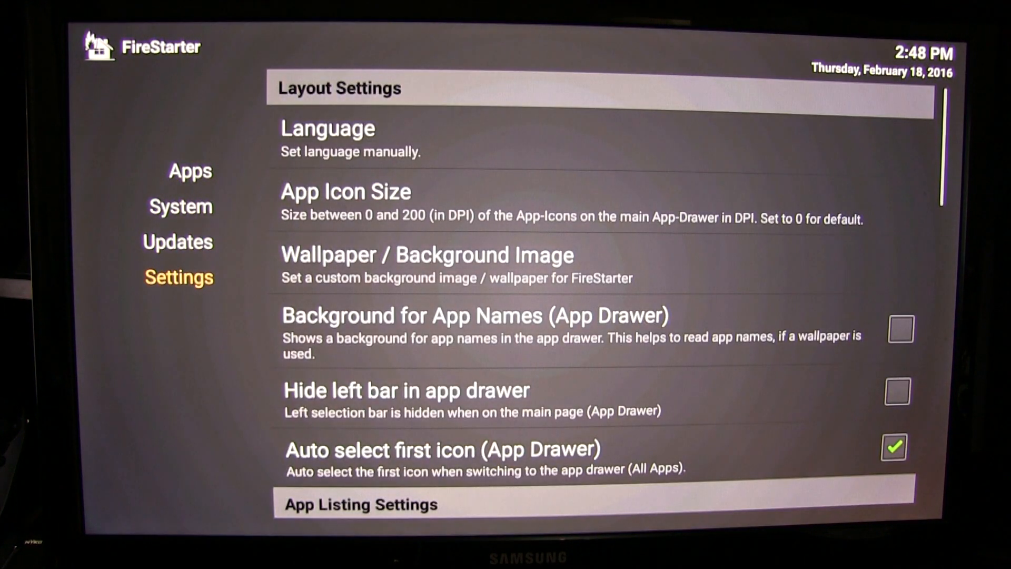
pyautogui.click(177, 242)
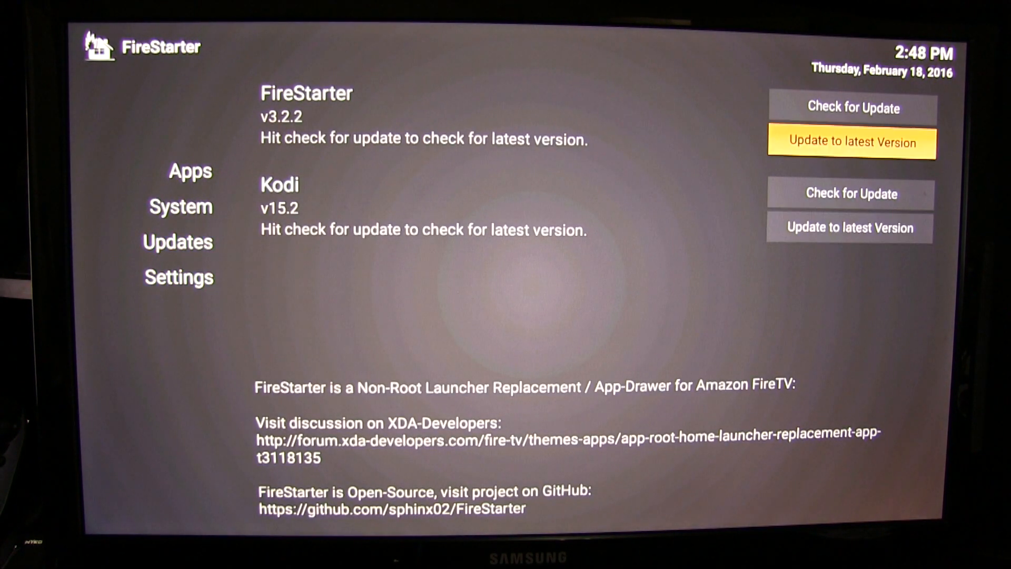
pyautogui.click(851, 107)
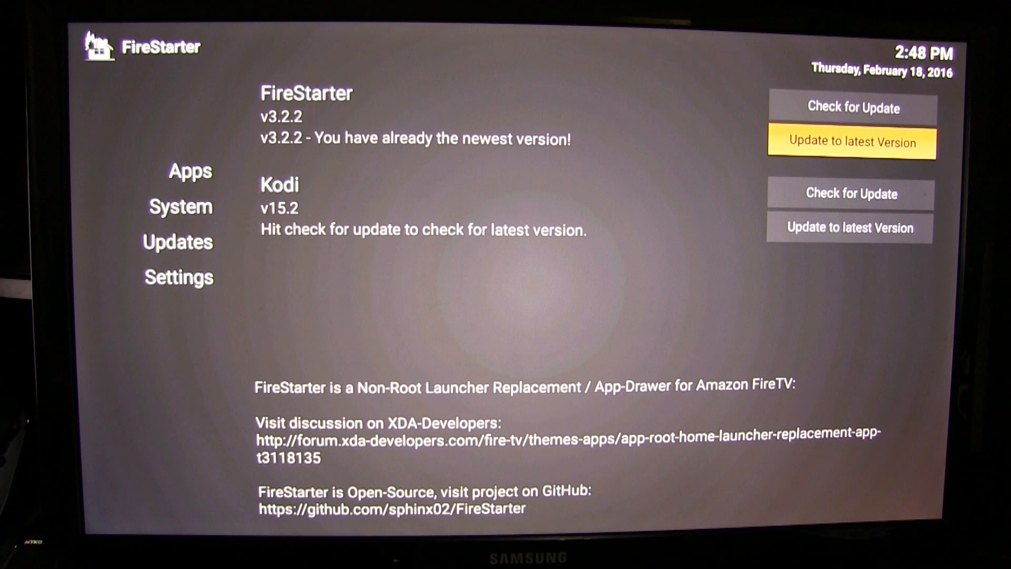
pyautogui.click(850, 193)
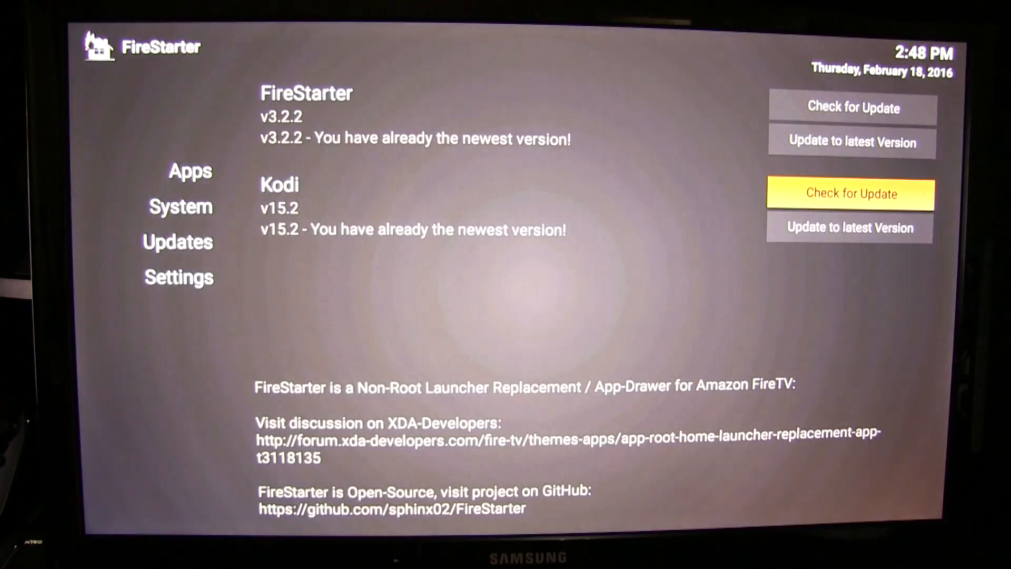
pyautogui.click(181, 206)
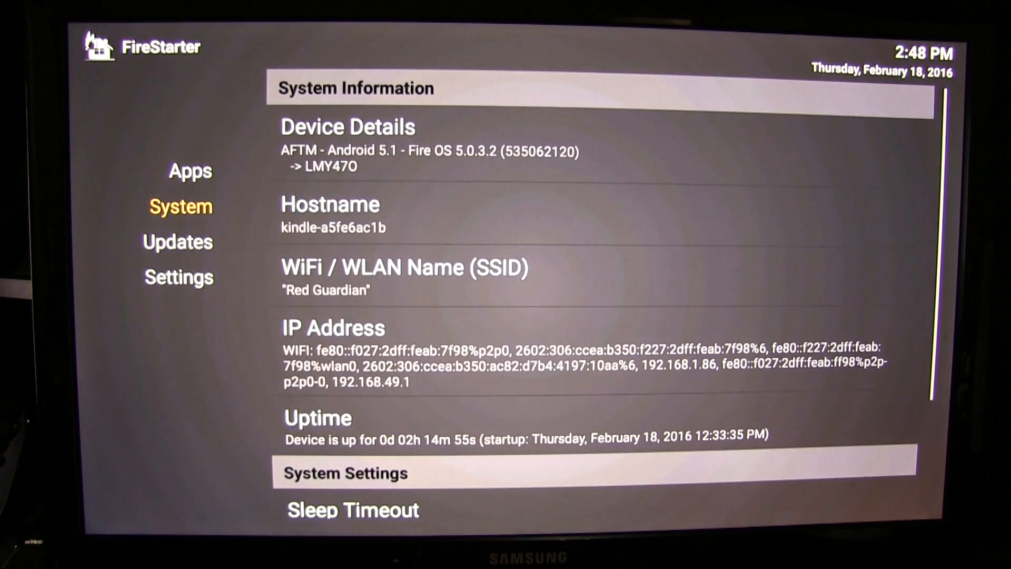
pyautogui.click(179, 276)
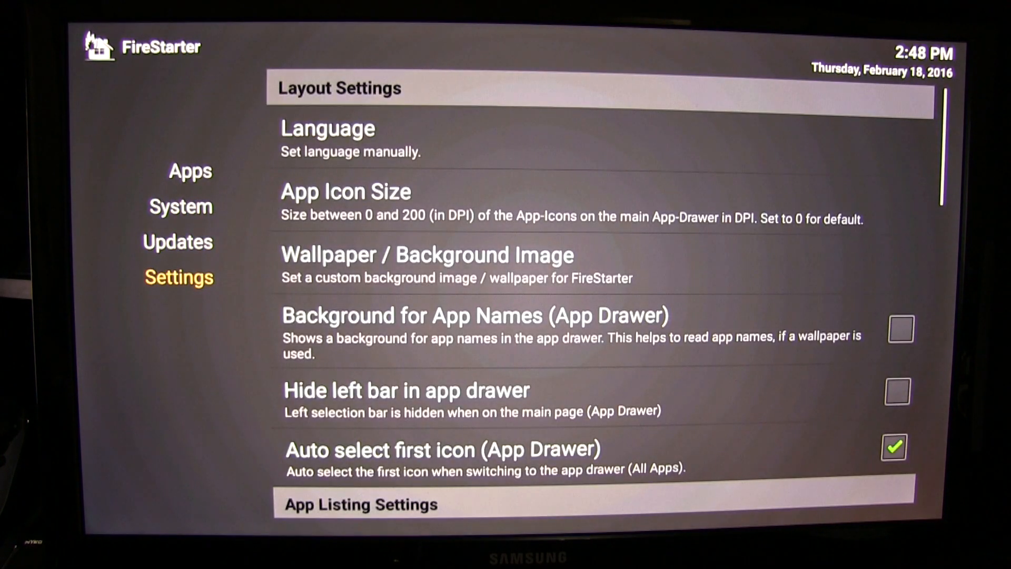
# Step: Keep FireTV Home as the home button single-click application
pyautogui.scroll(-3)
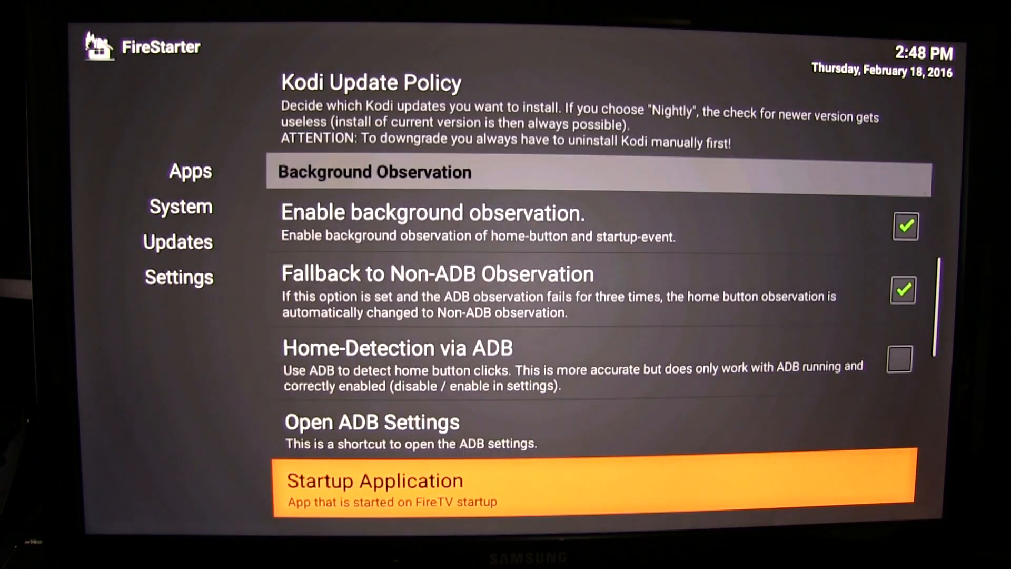
pyautogui.scroll(-3)
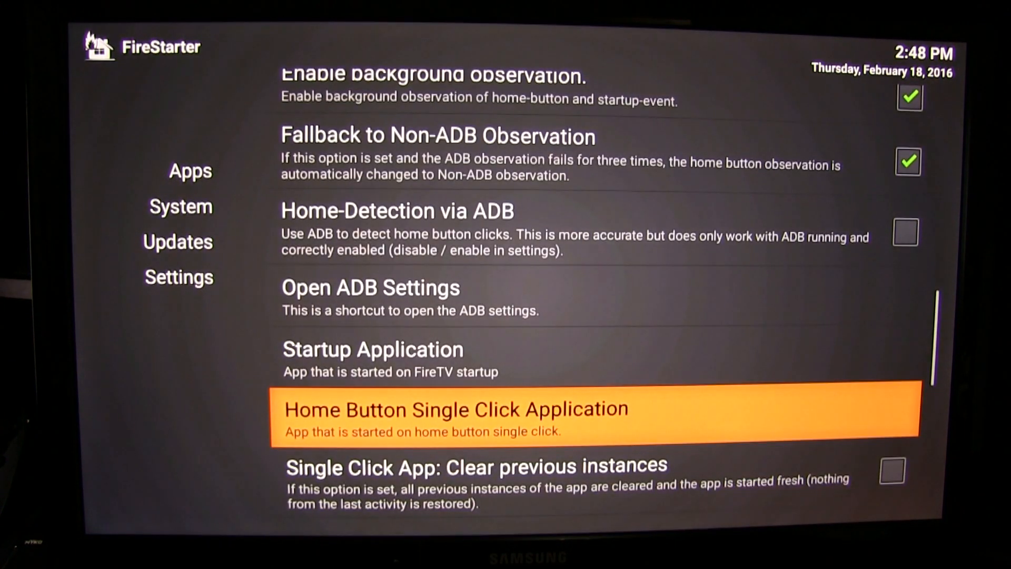
pyautogui.click(457, 410)
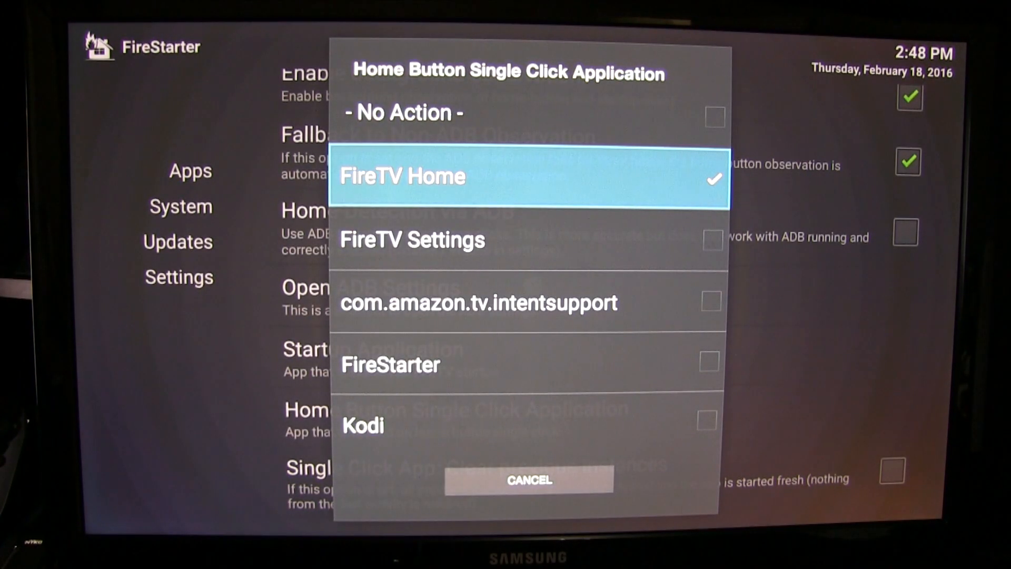
pyautogui.click(528, 176)
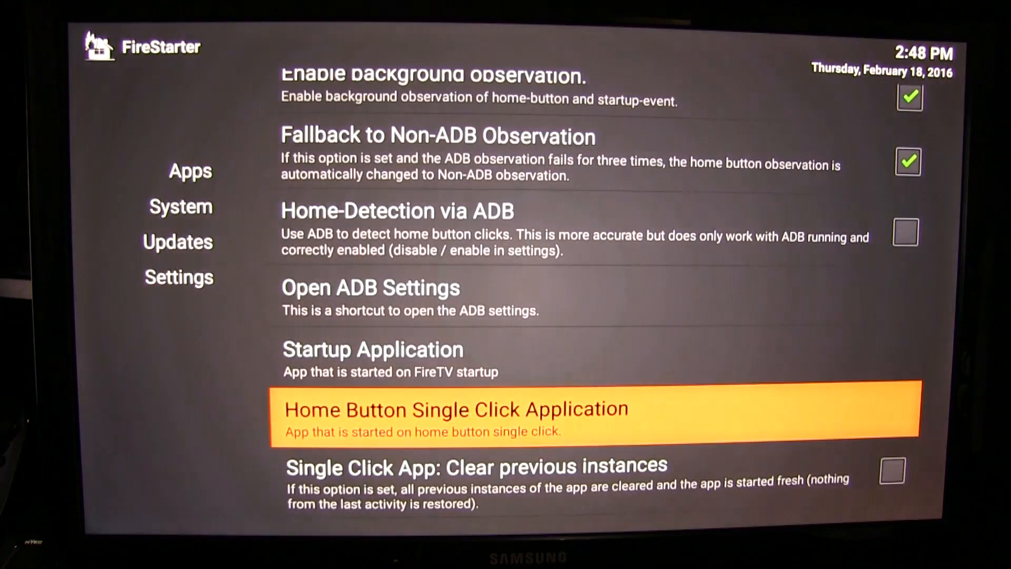
# Step: Set Kodi as the home button double-click application and return to Apps
pyautogui.scroll(-3)
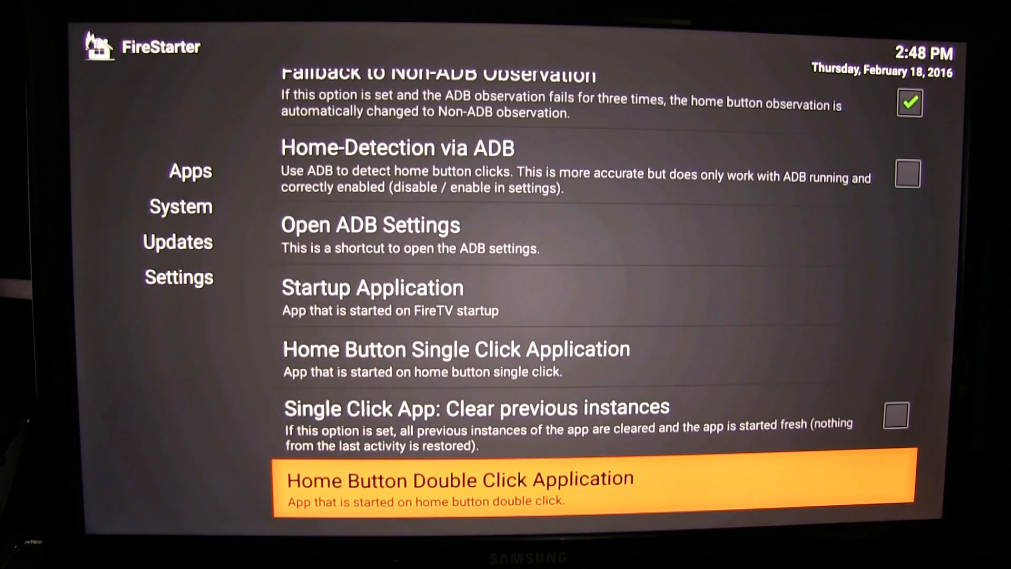
pyautogui.click(456, 479)
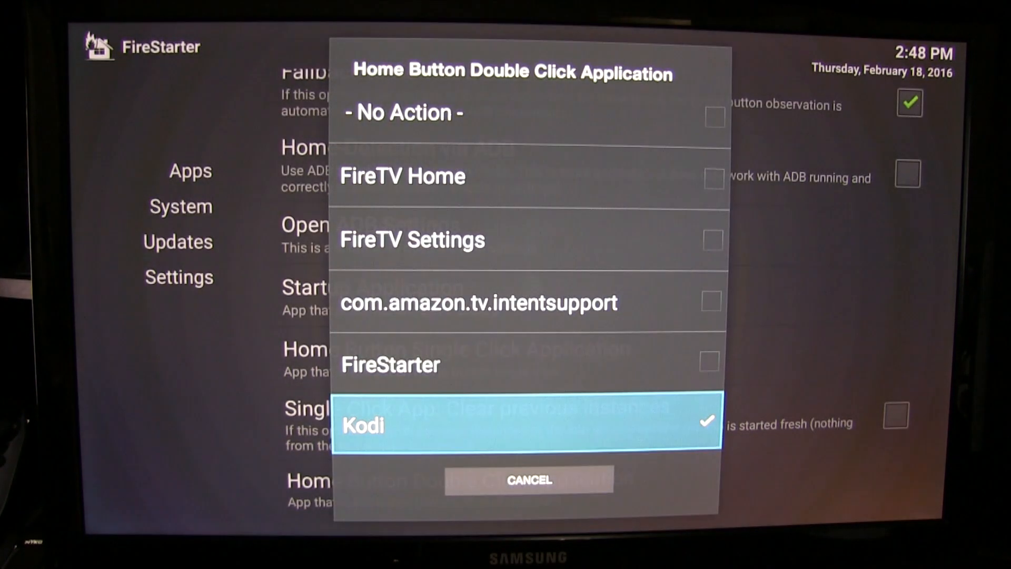
pyautogui.click(363, 425)
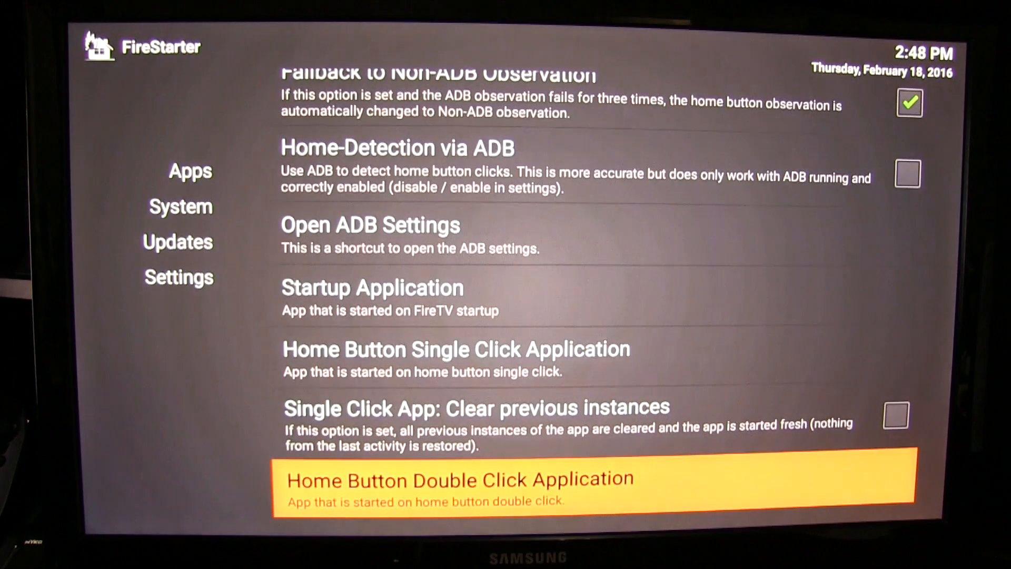
pyautogui.click(458, 480)
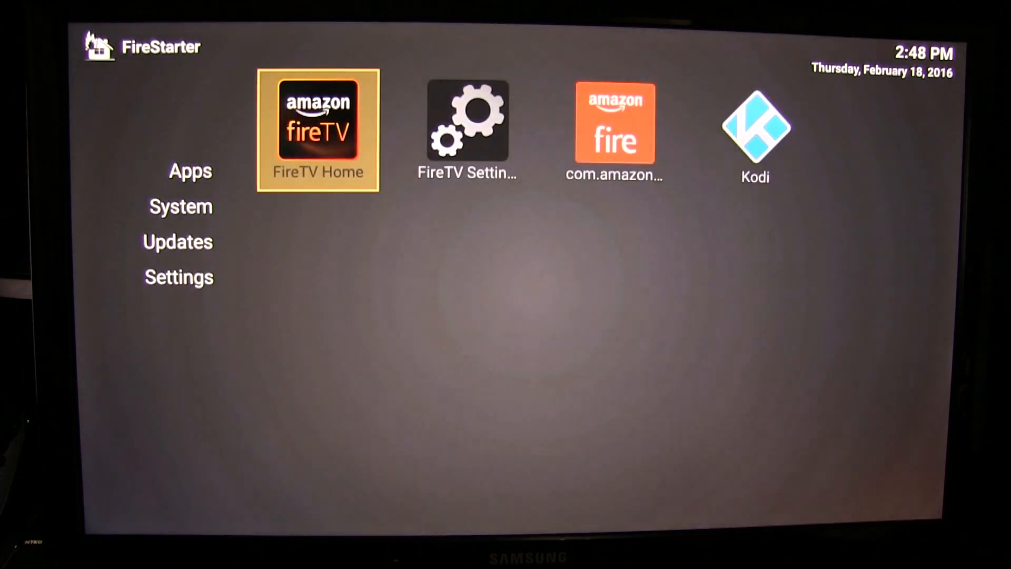